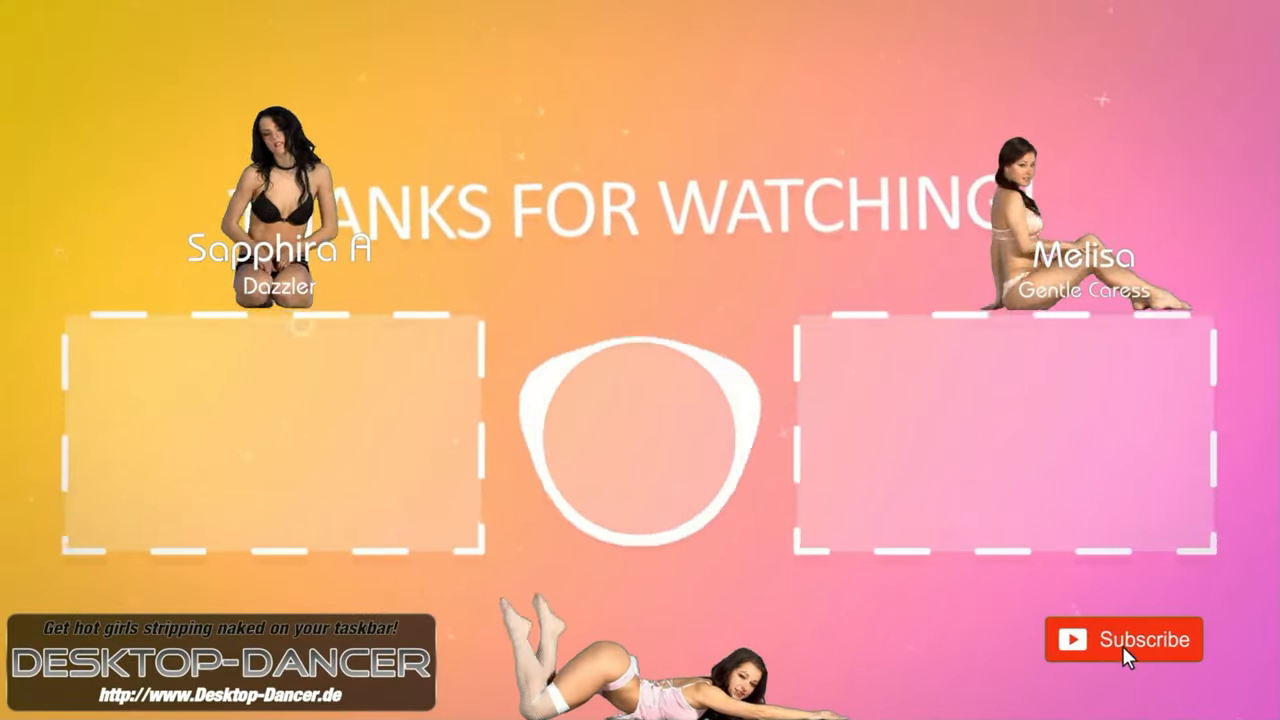
left_click(1124, 639)
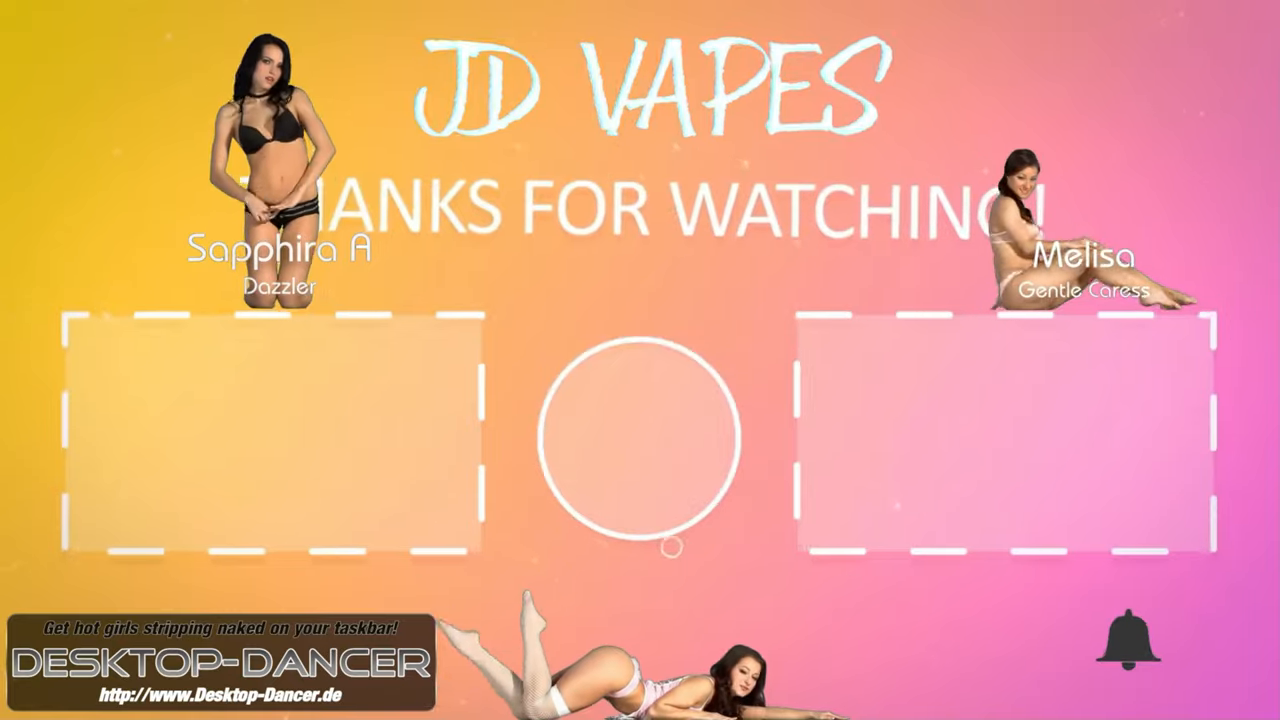